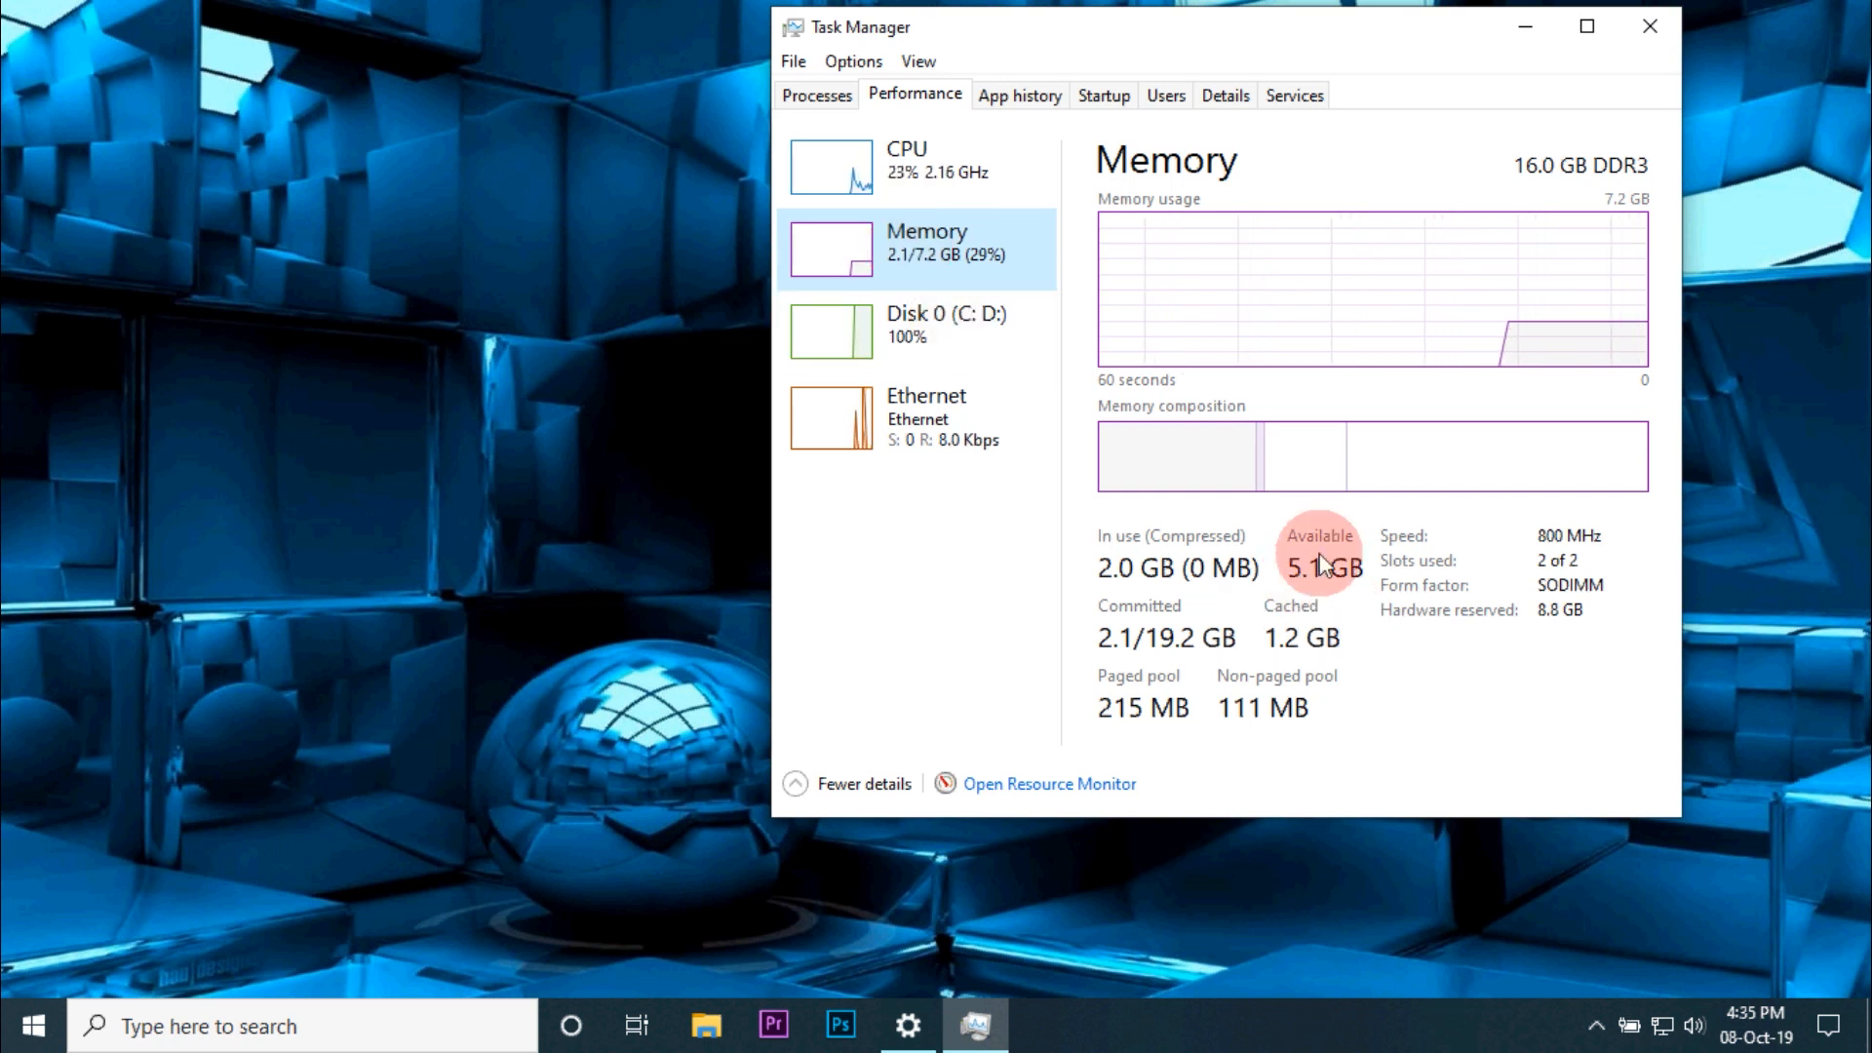
mouse_move(1554, 656)
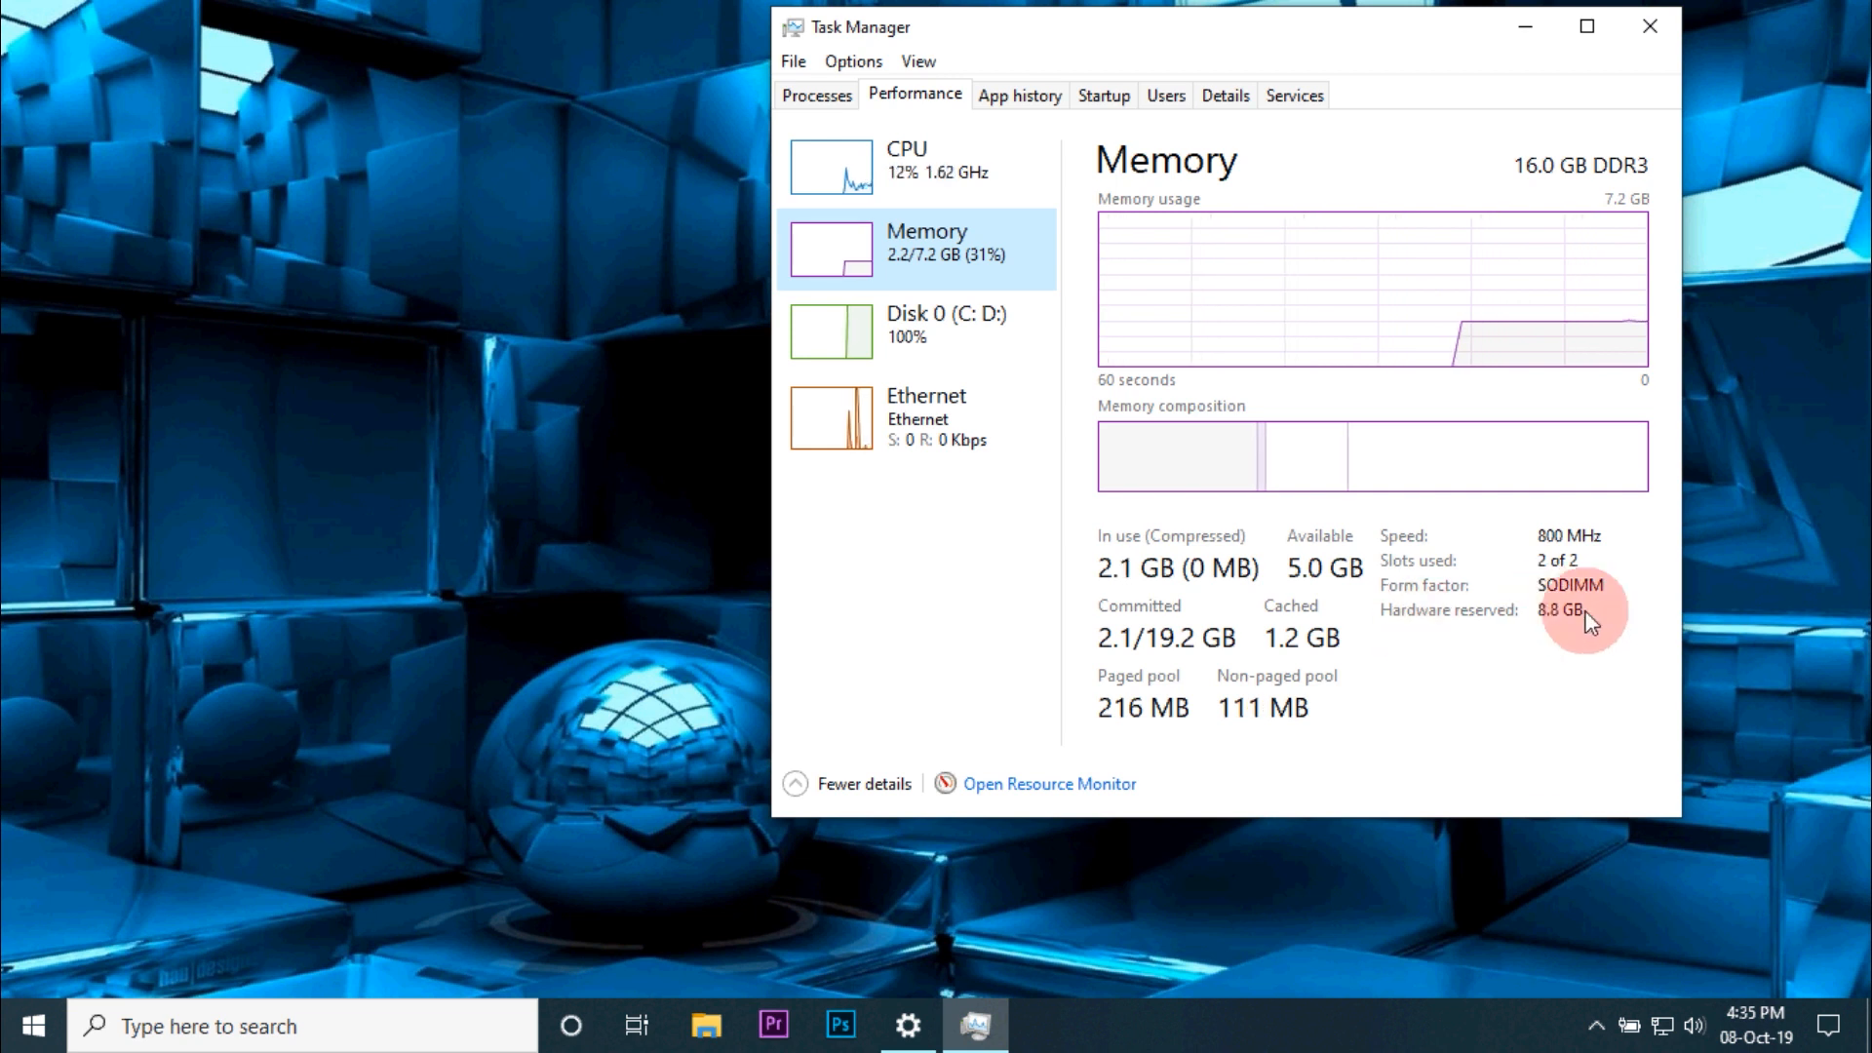
mouse_move(1397, 631)
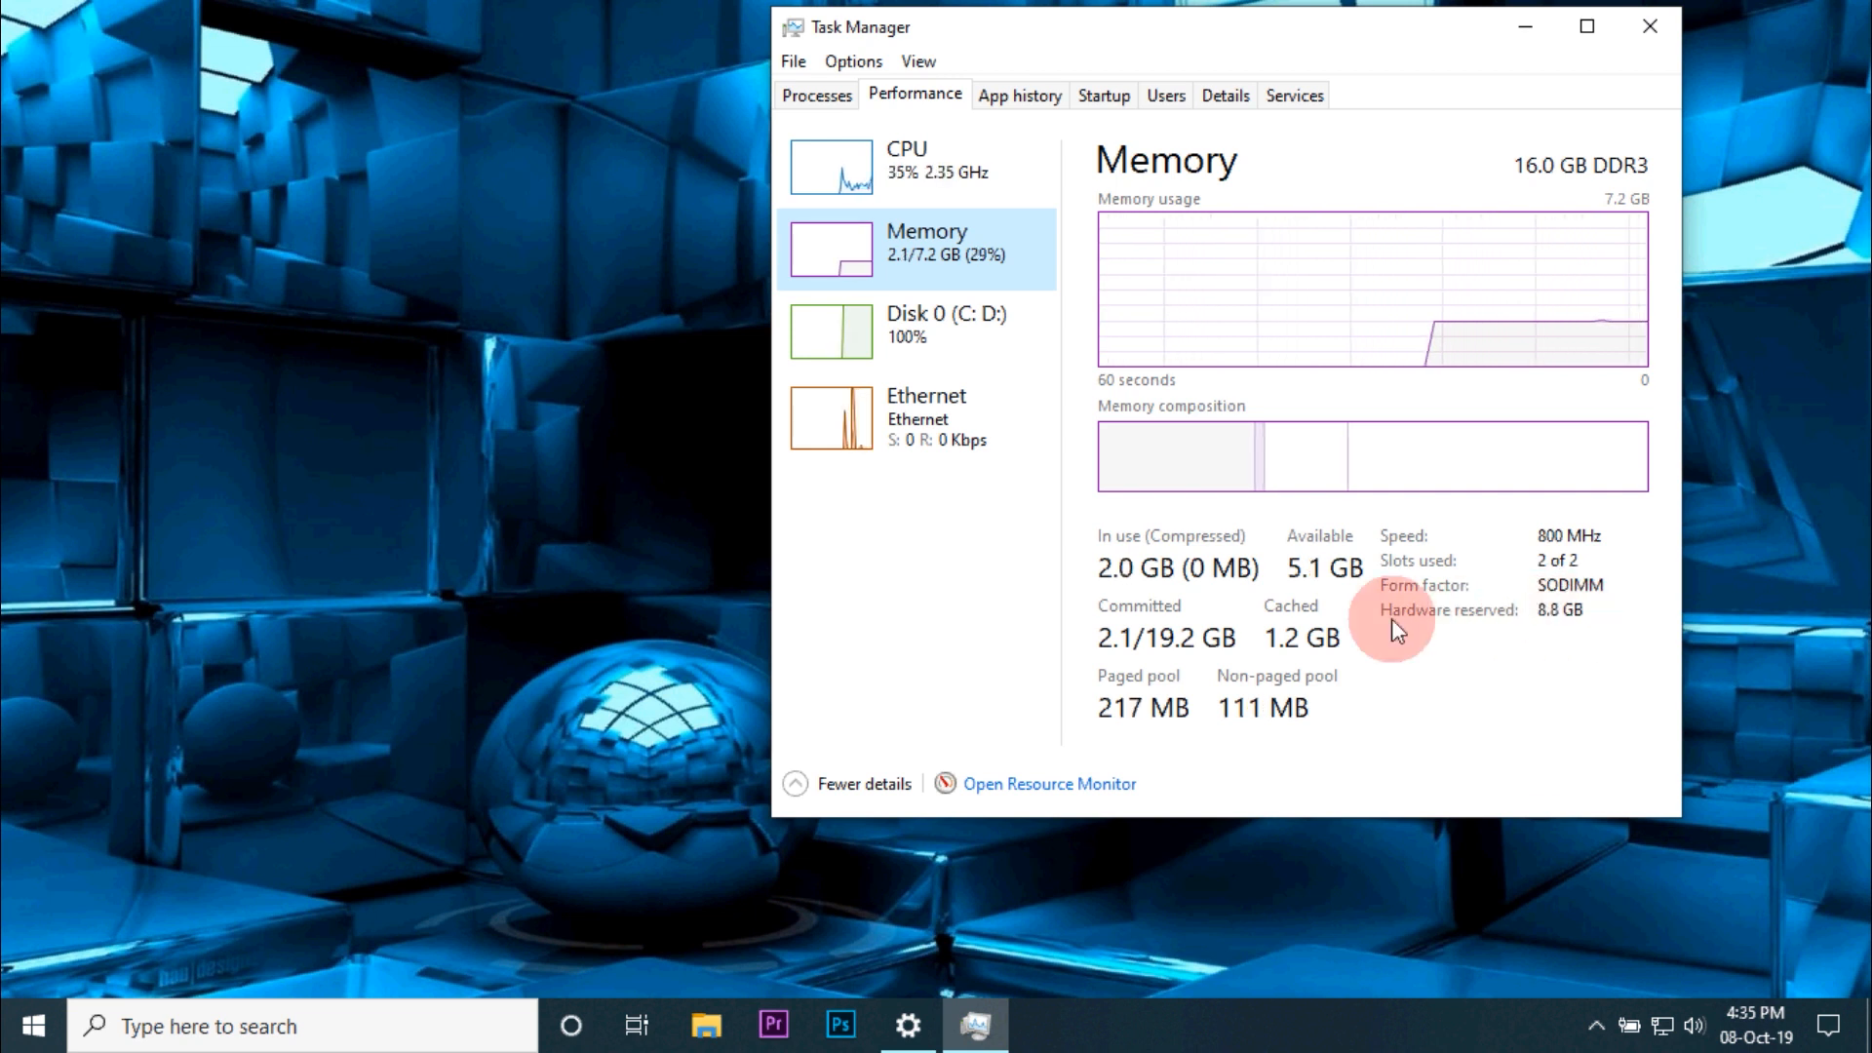
mouse_move(1558, 637)
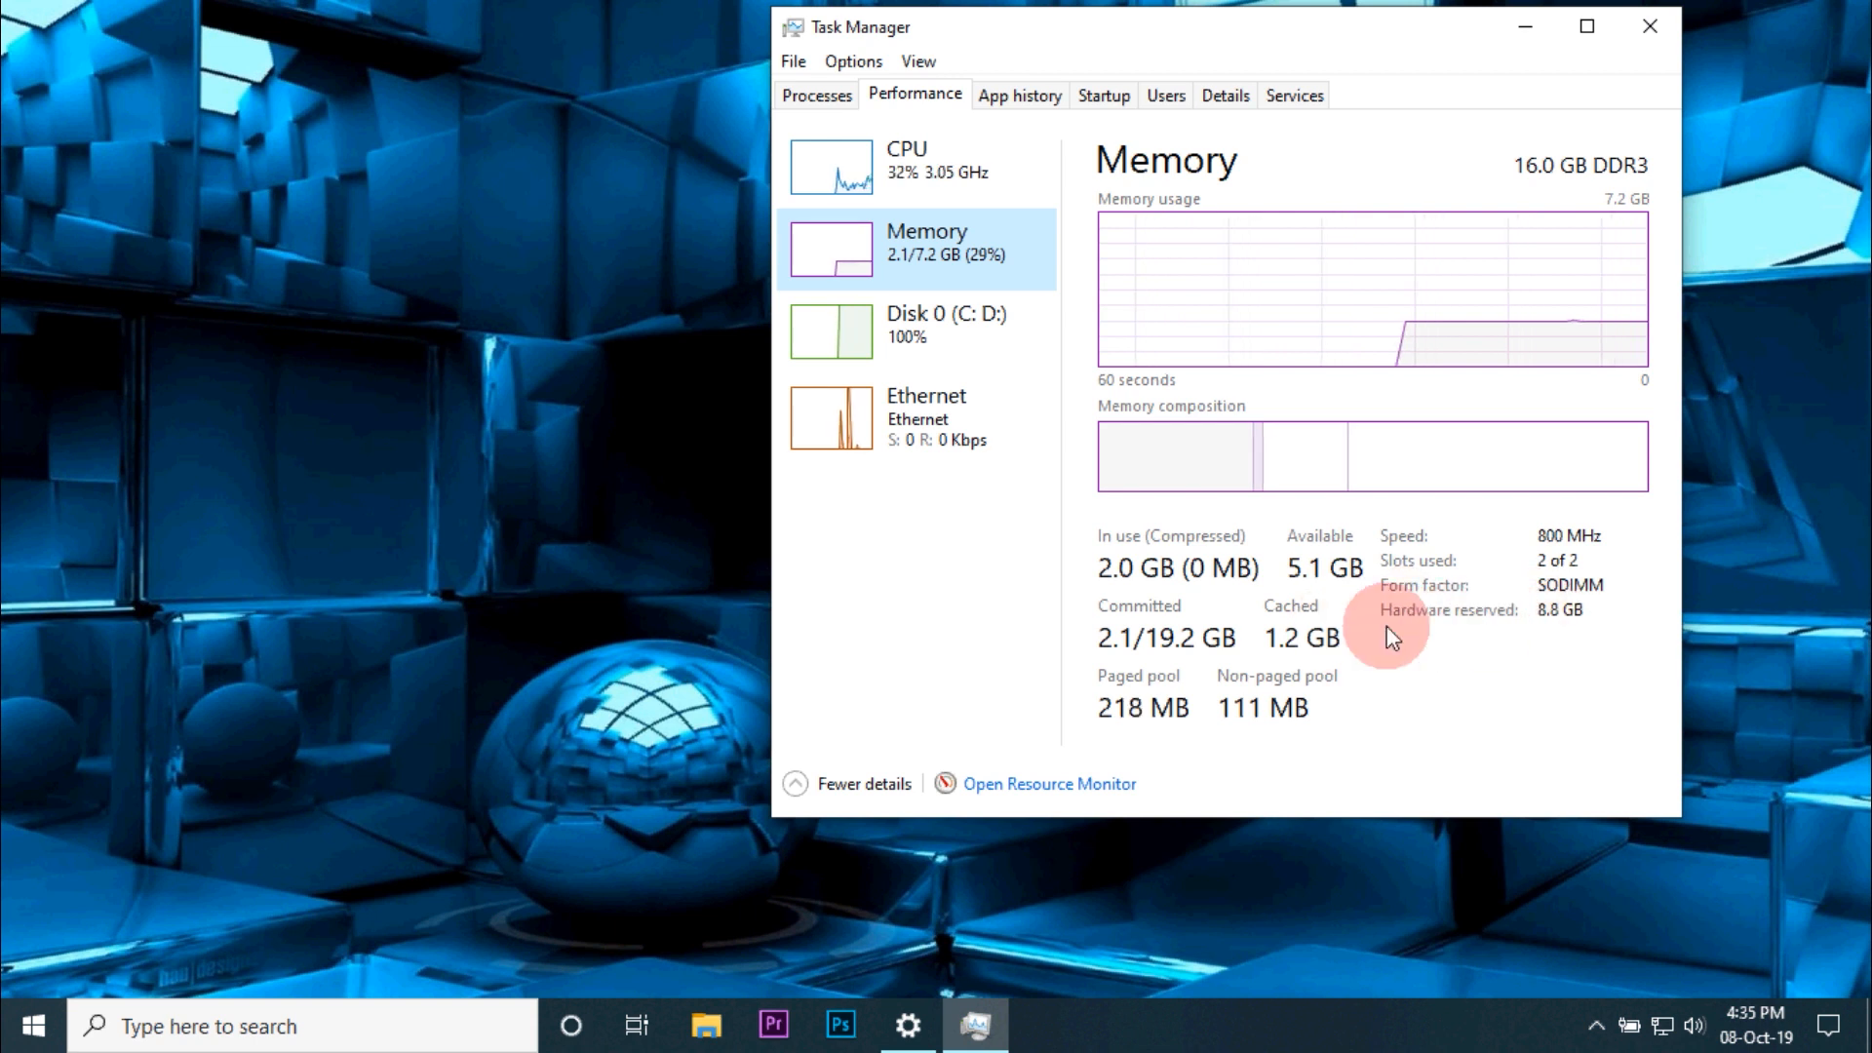
mouse_move(1451, 648)
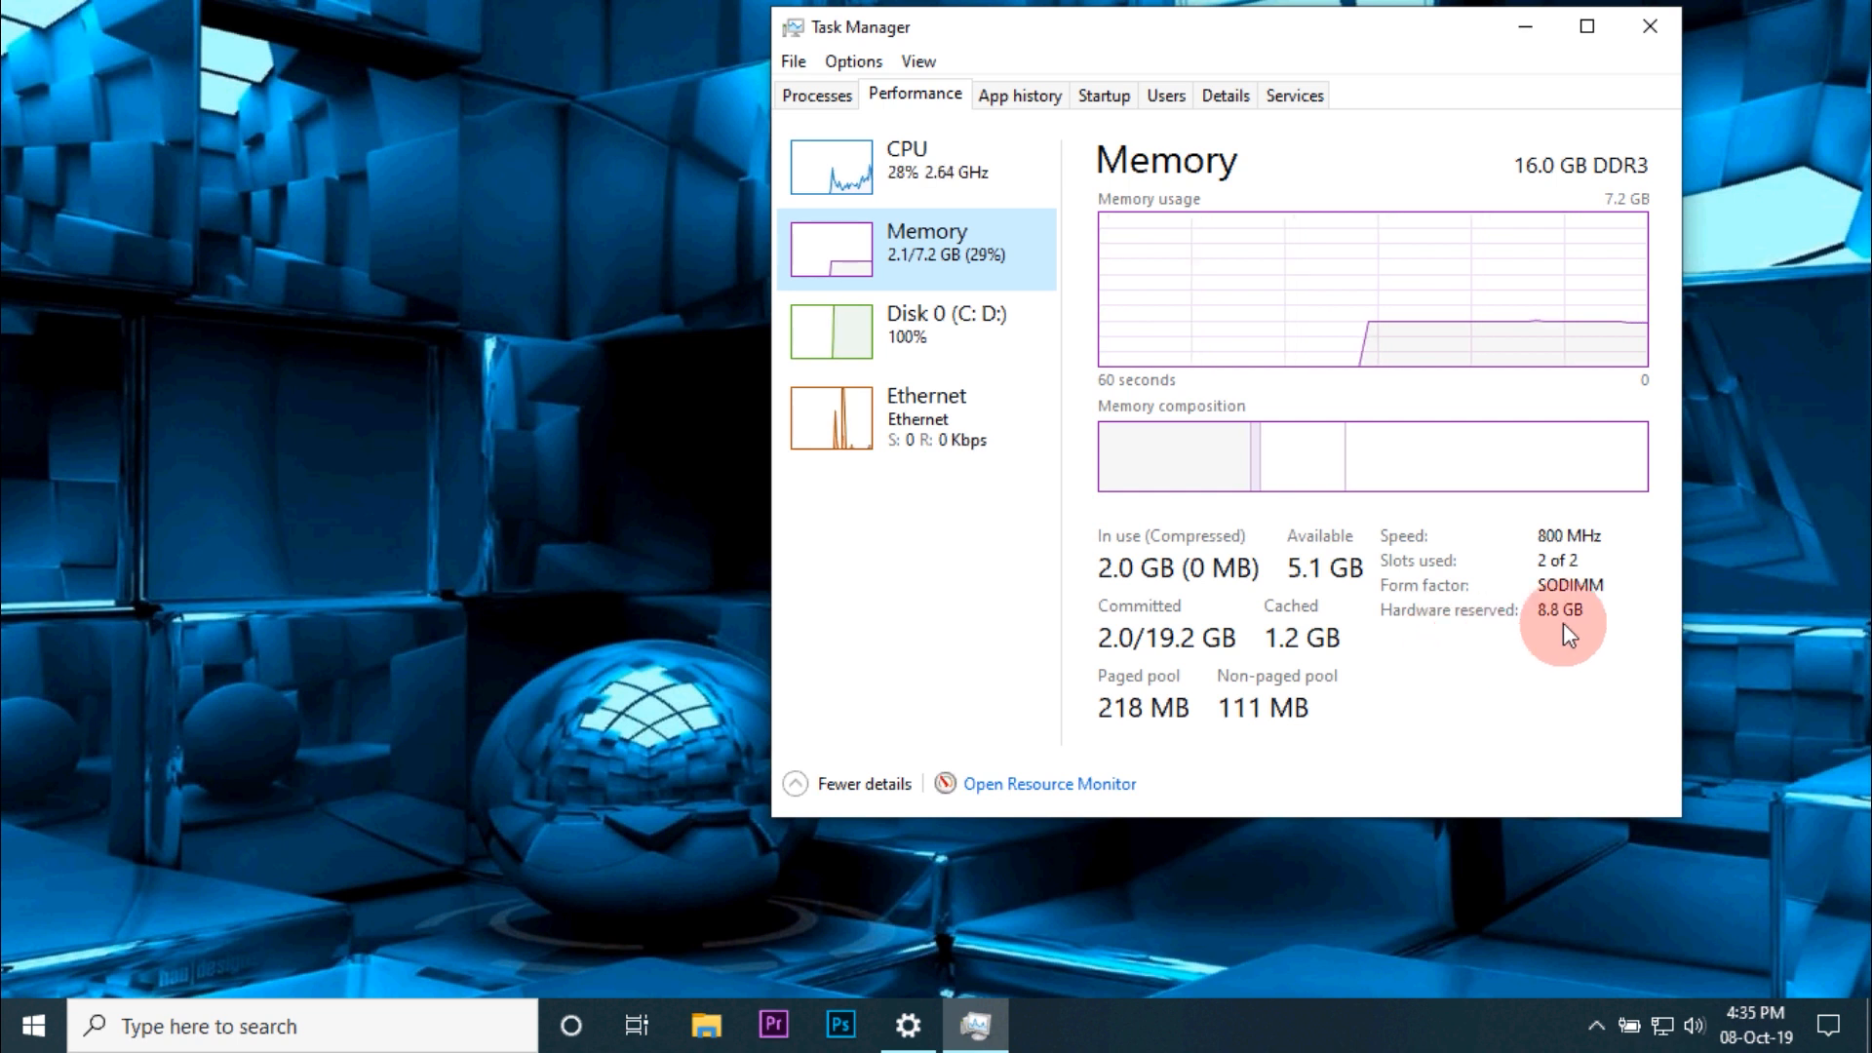
mouse_move(1651, 27)
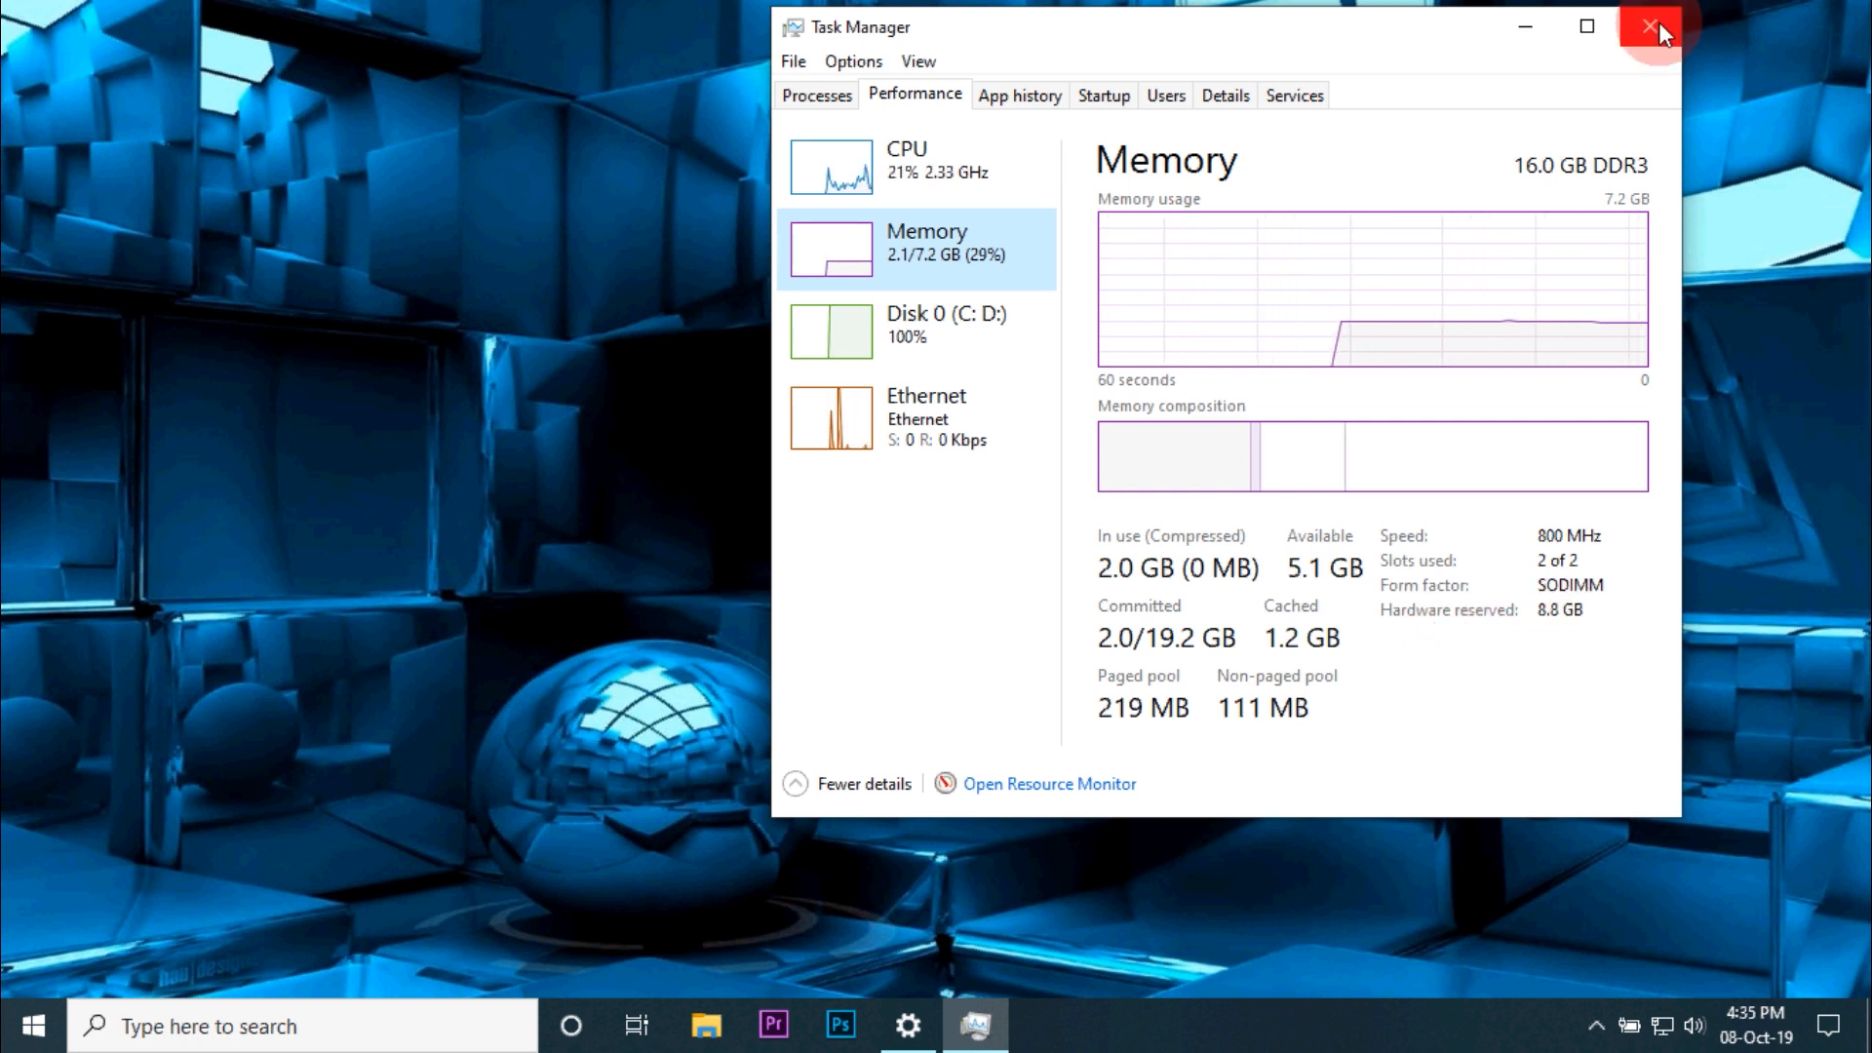
Close Task Manager after reviewing memory: 7.2 GB usable, 8.8 GB hardware reserved.
click(1654, 26)
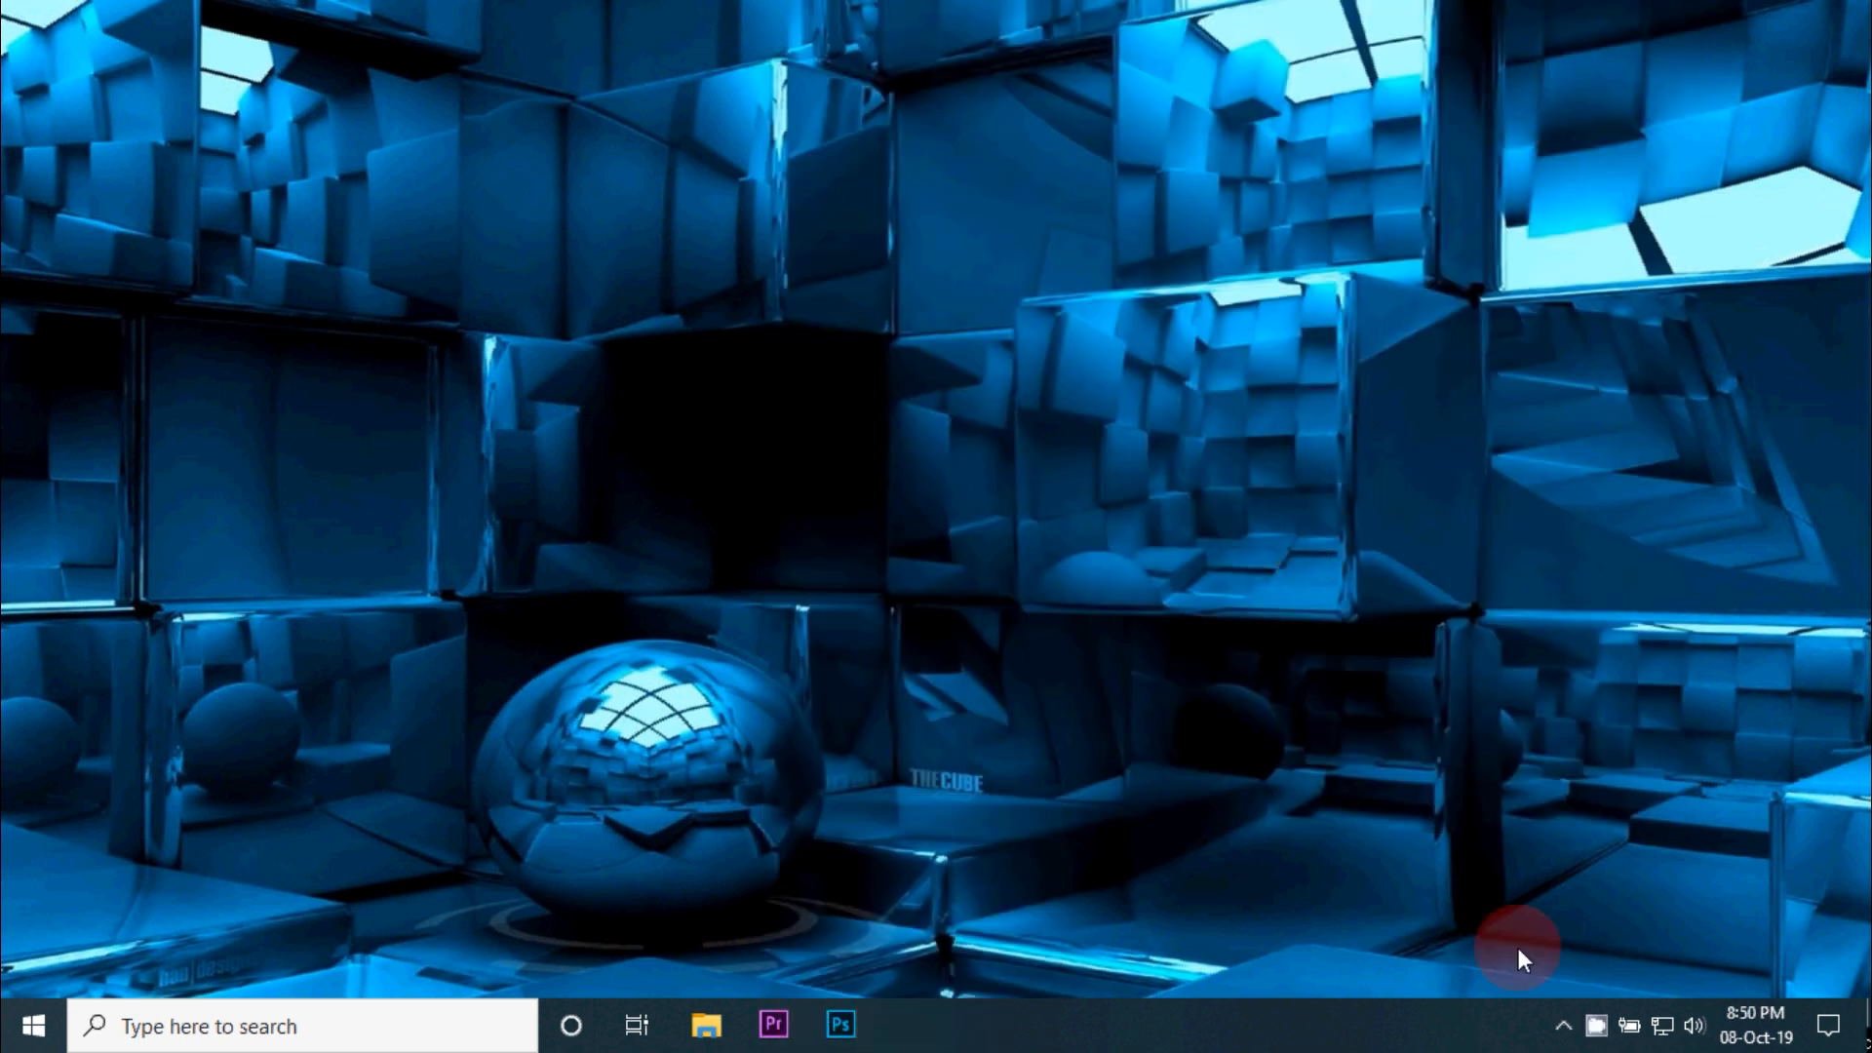
Relaunch Task Manager from the taskbar and view Memory: 15.2 GB usable, 820 MB reserved.
right_click(1432, 1025)
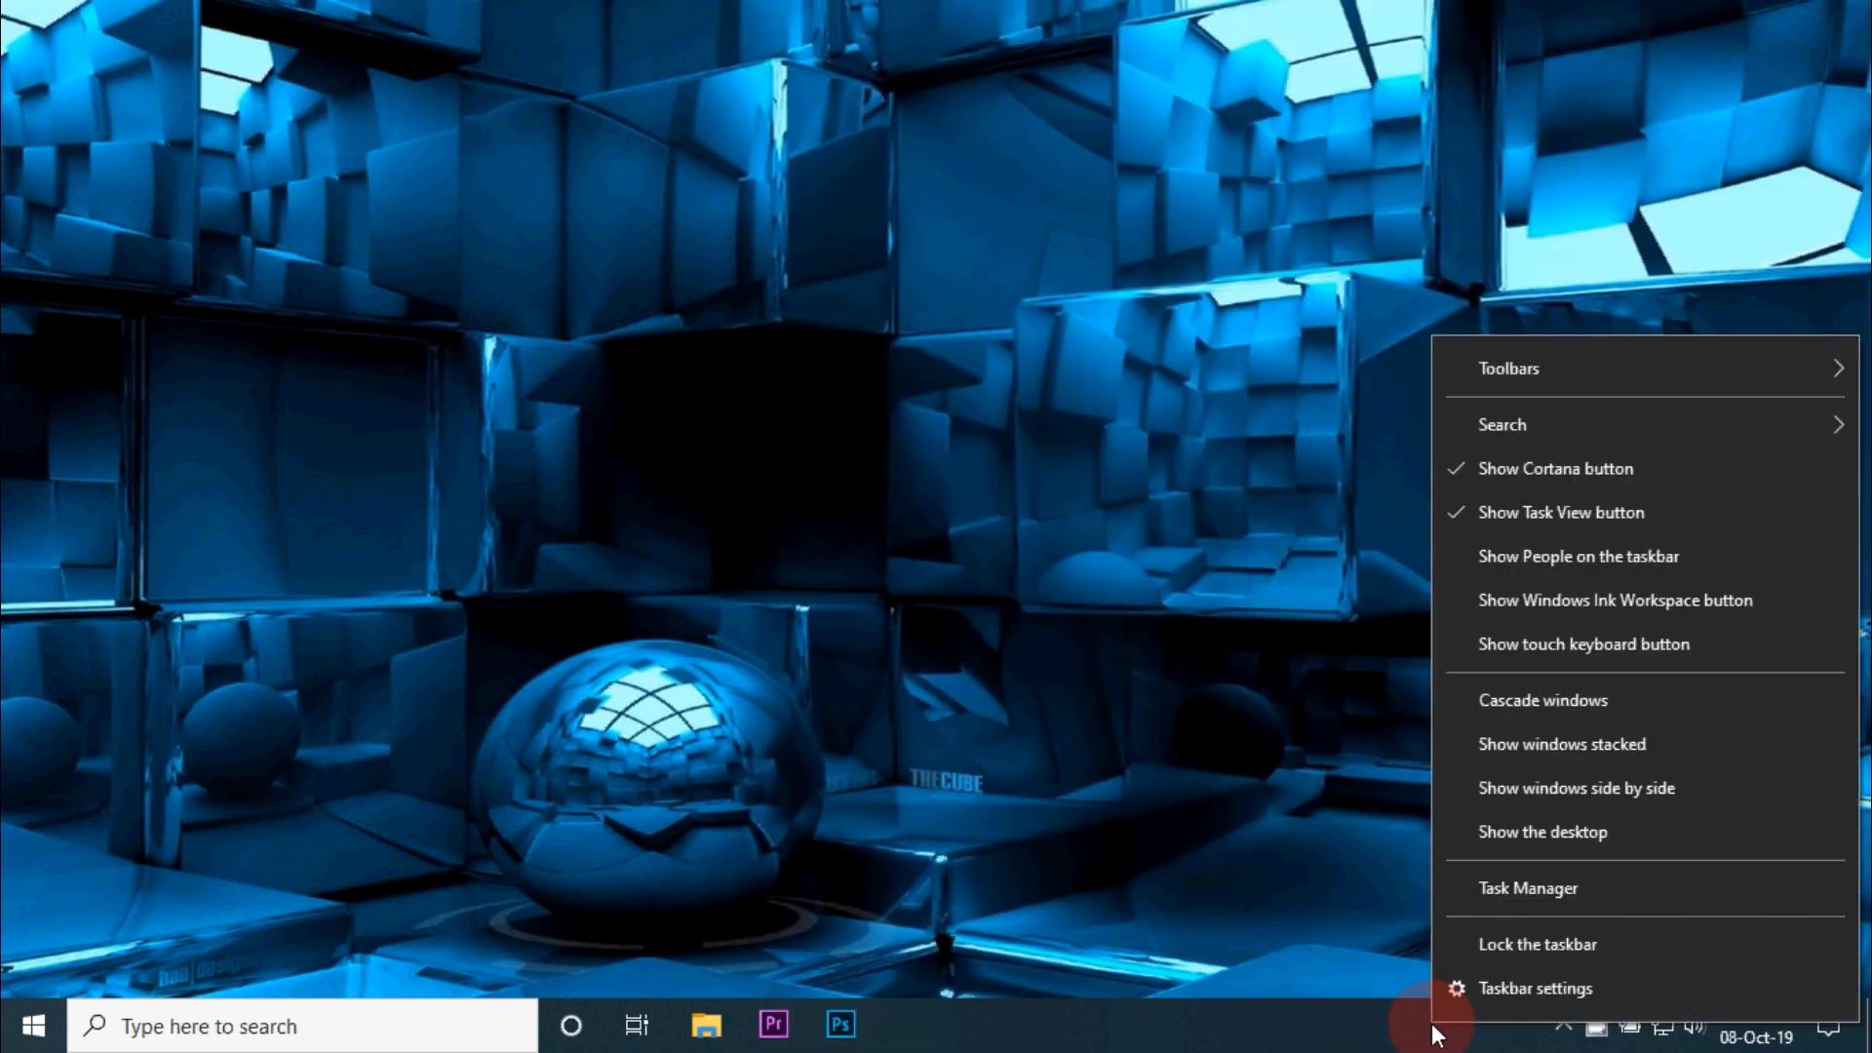
click(1528, 887)
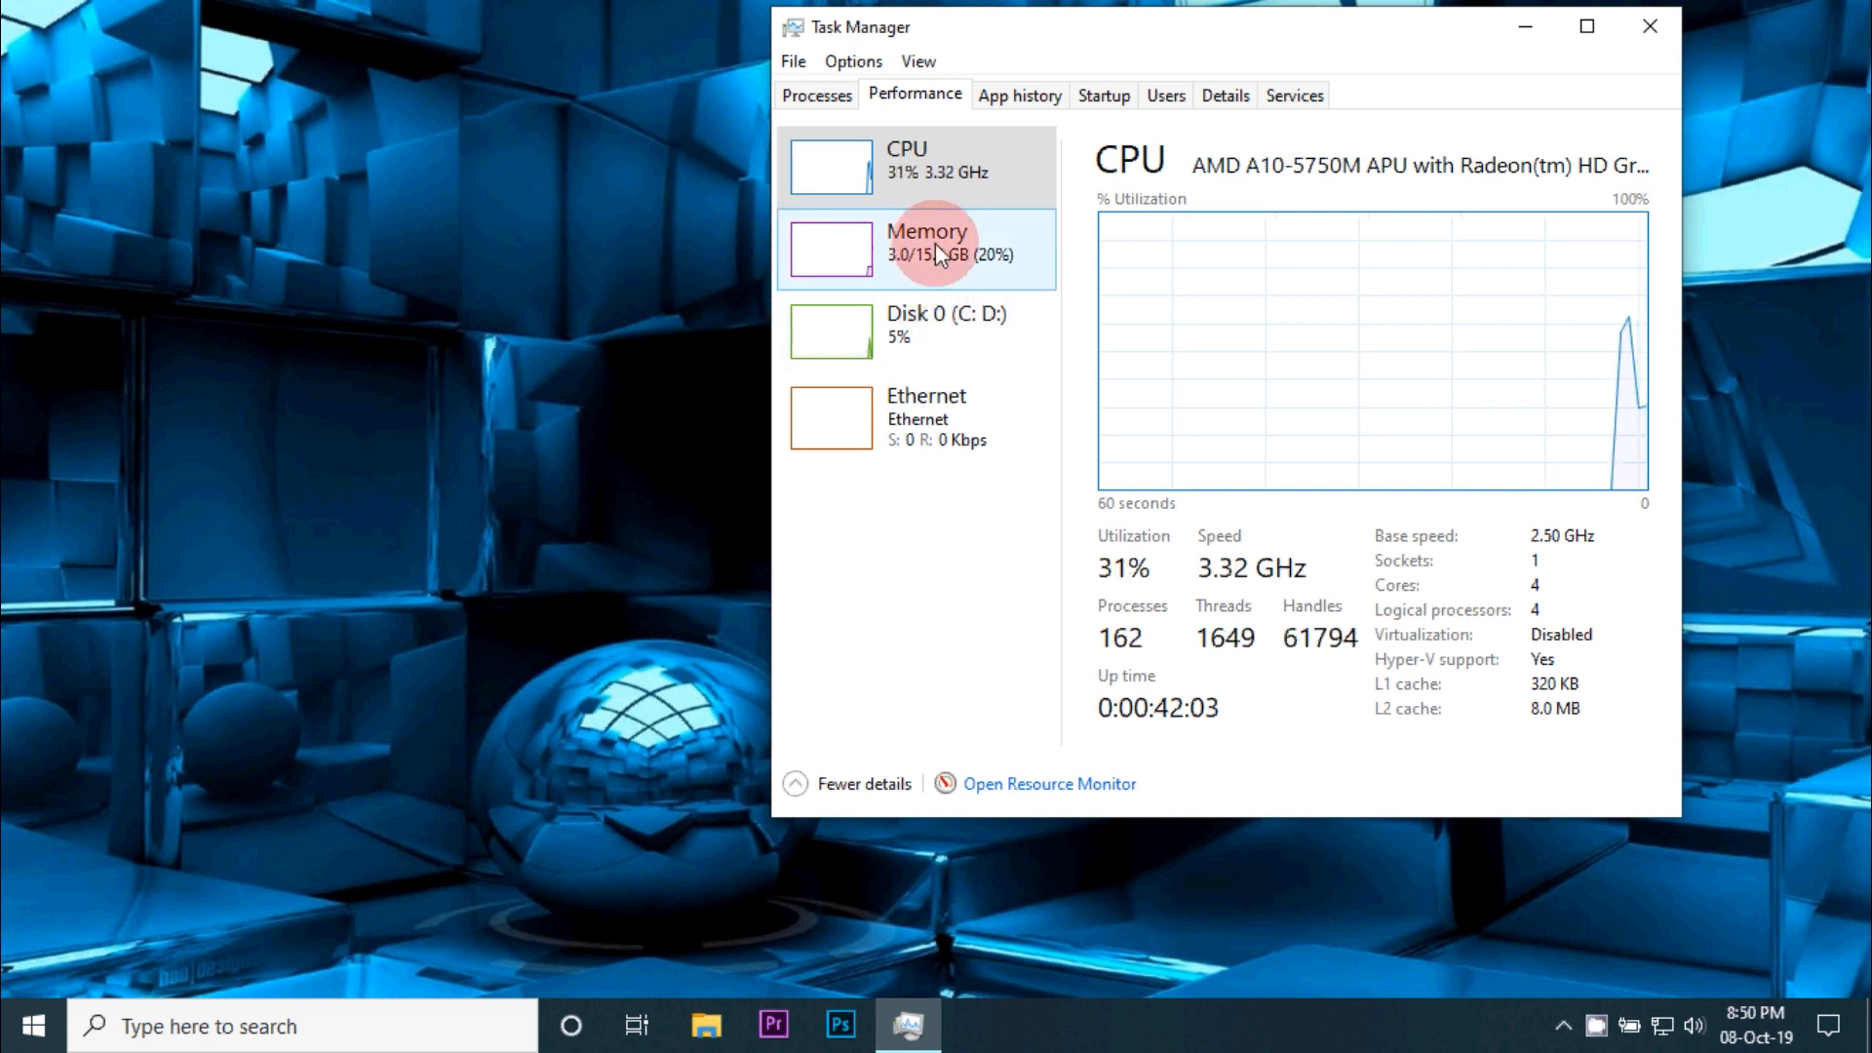
click(929, 249)
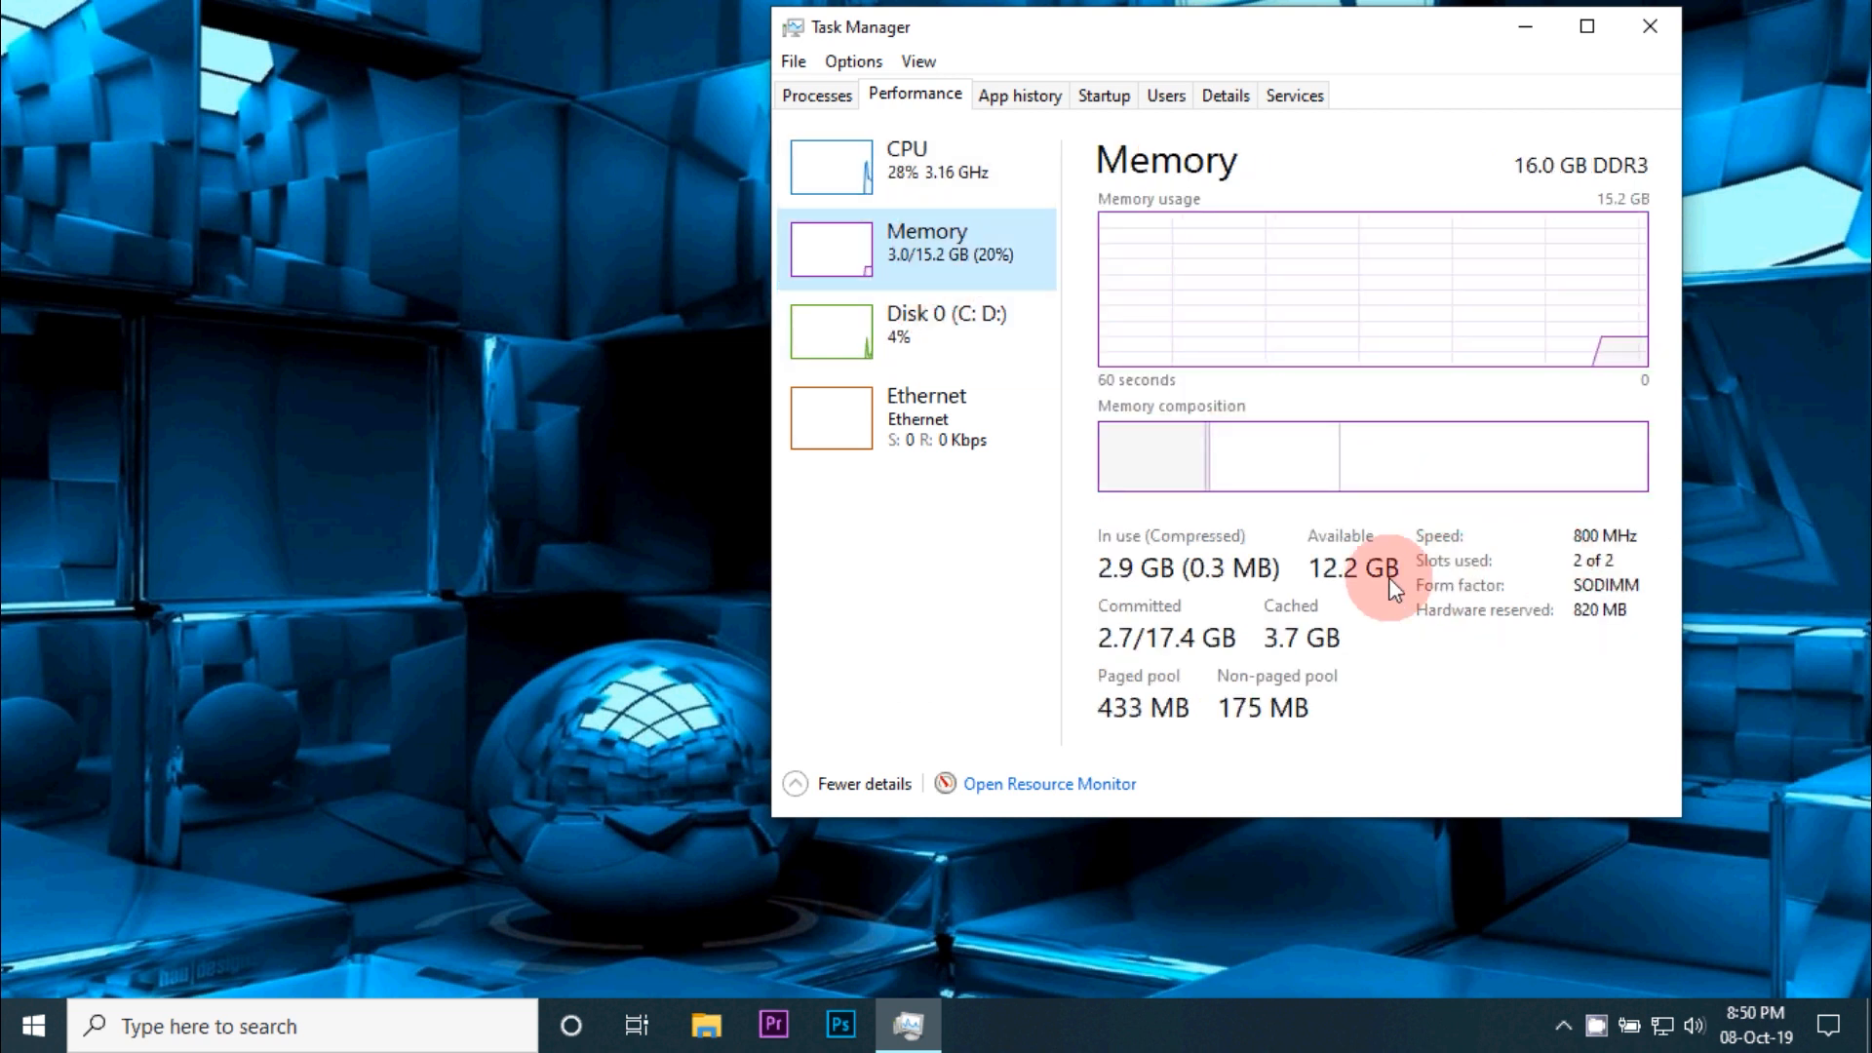
mouse_move(1620, 215)
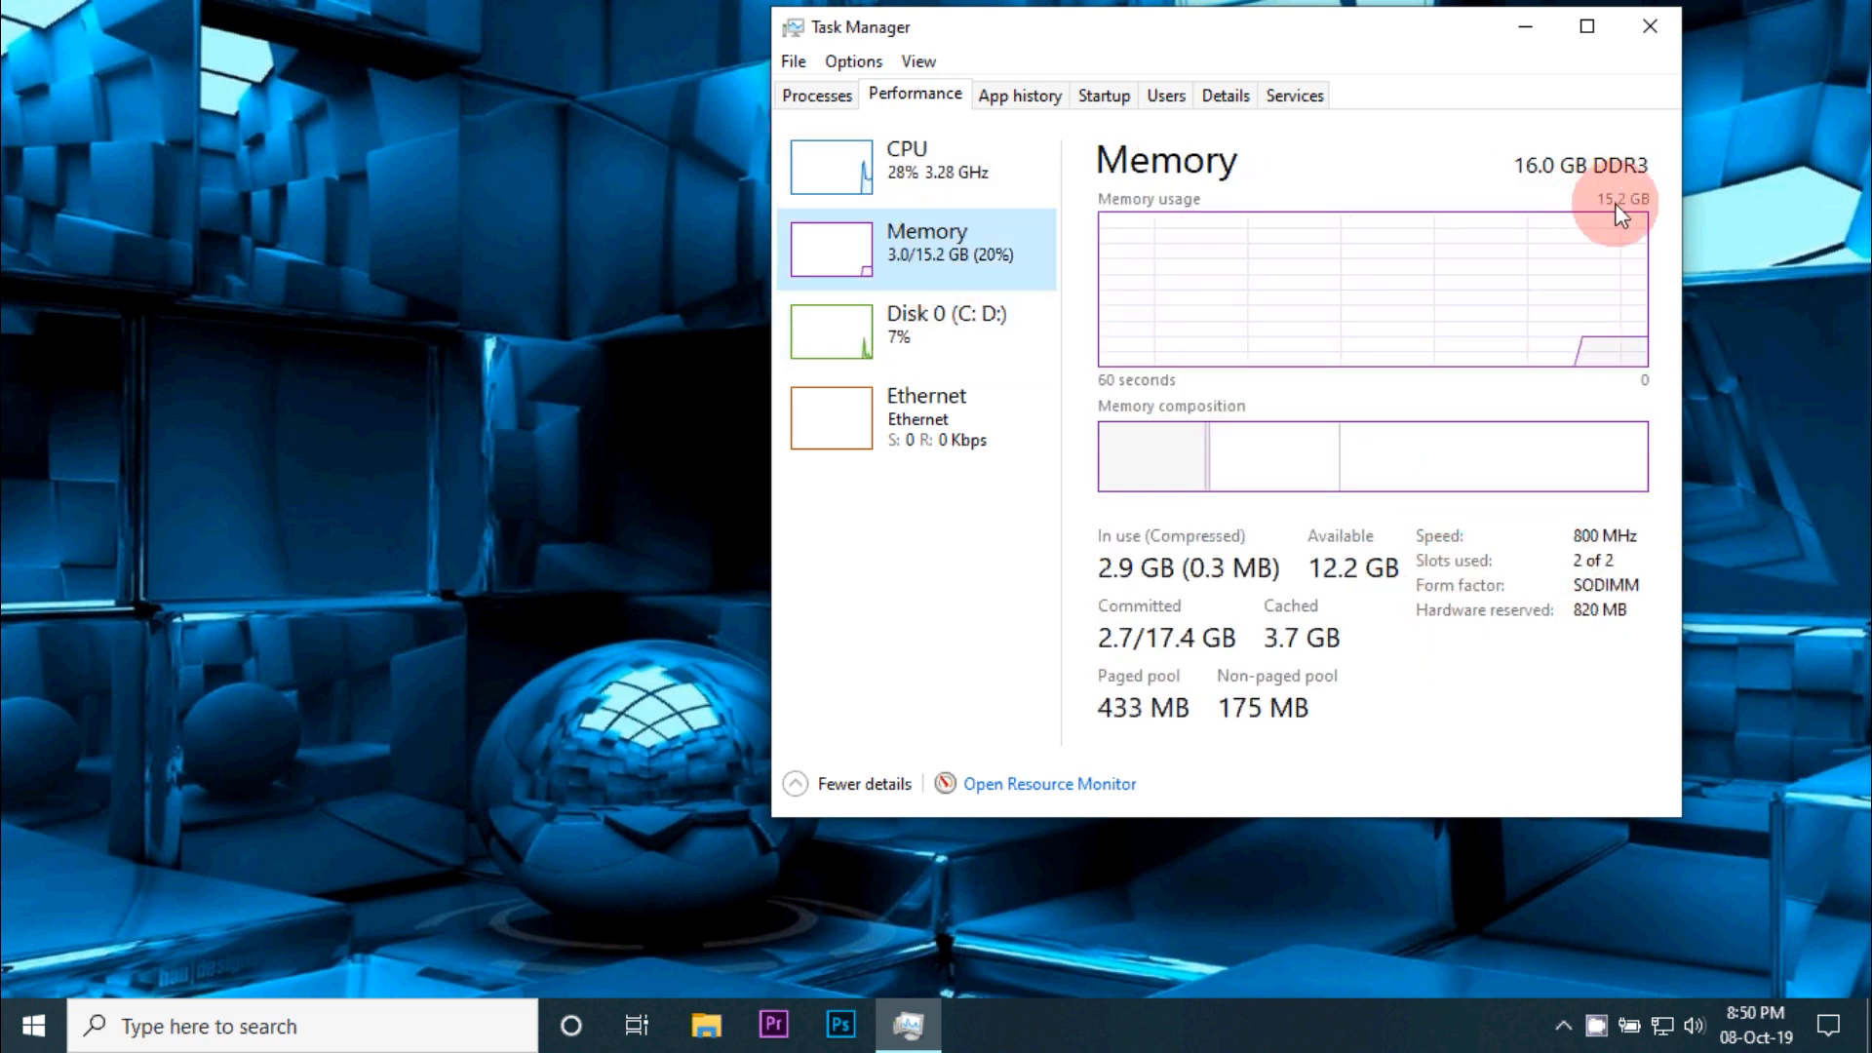
mouse_move(1588, 155)
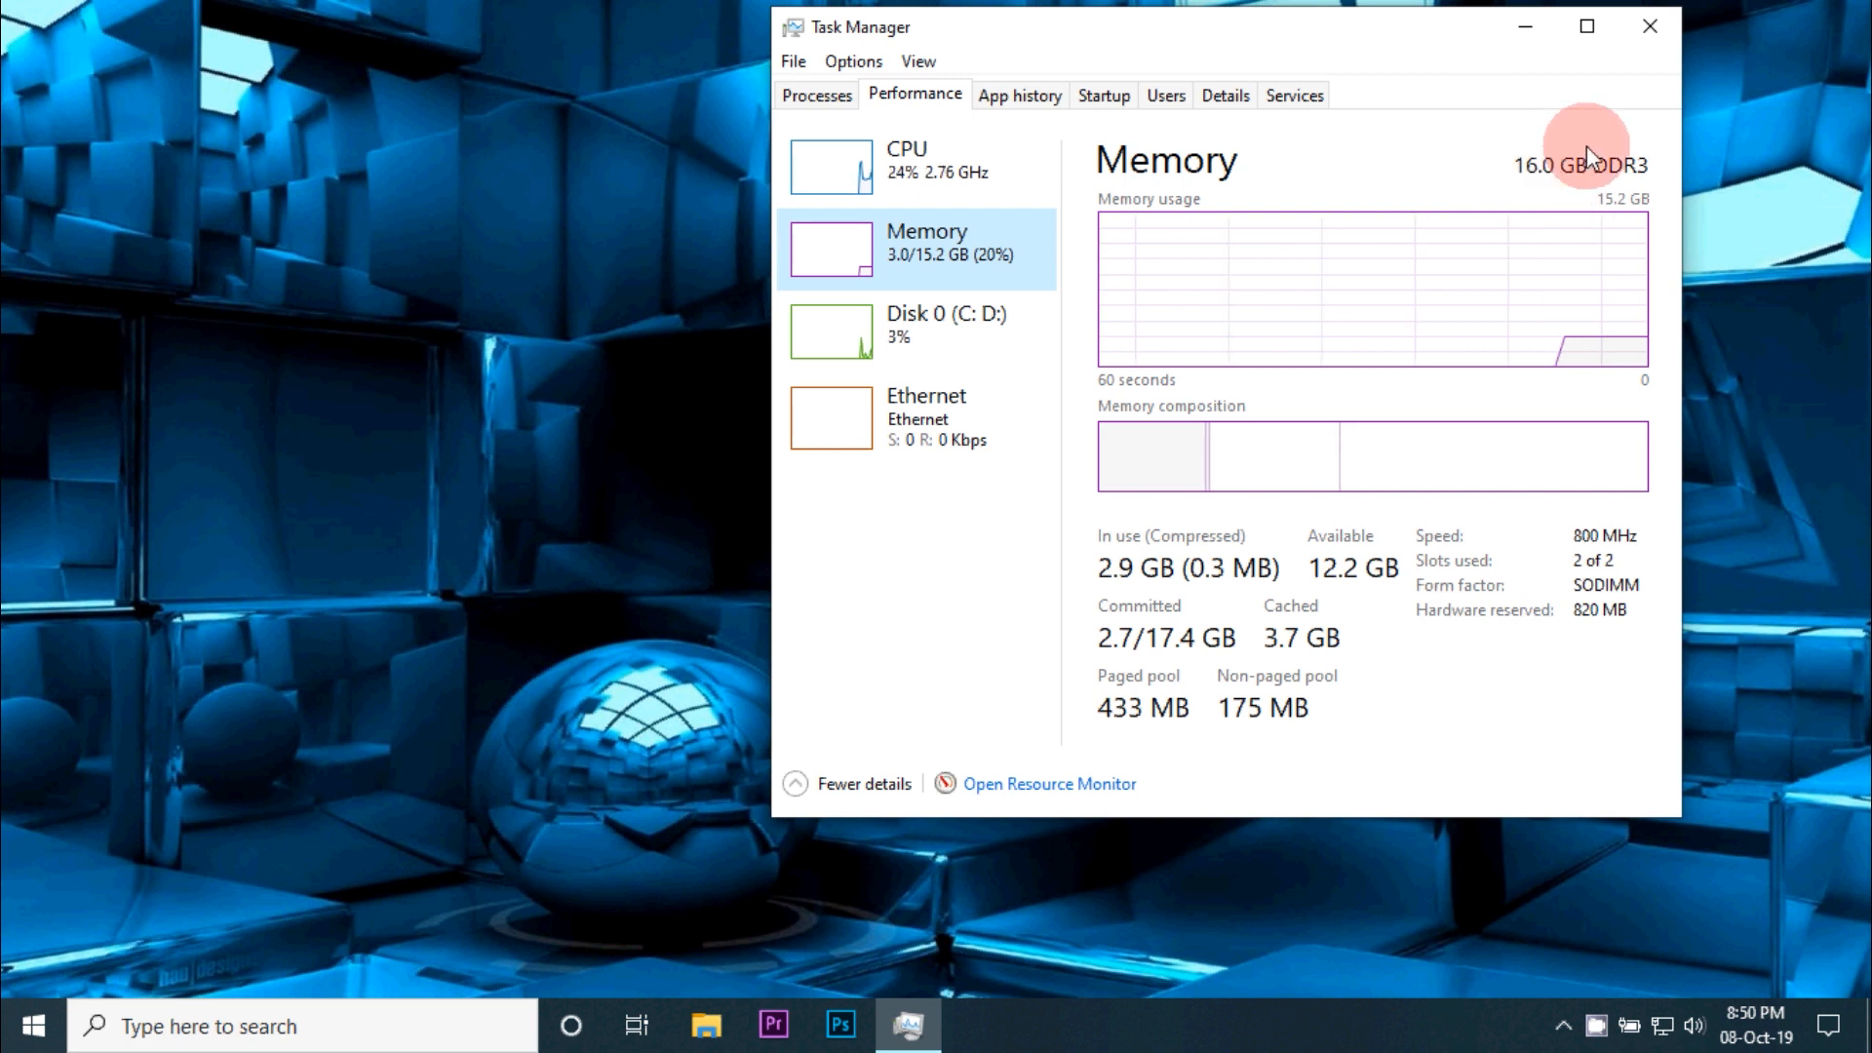
mouse_move(1494, 192)
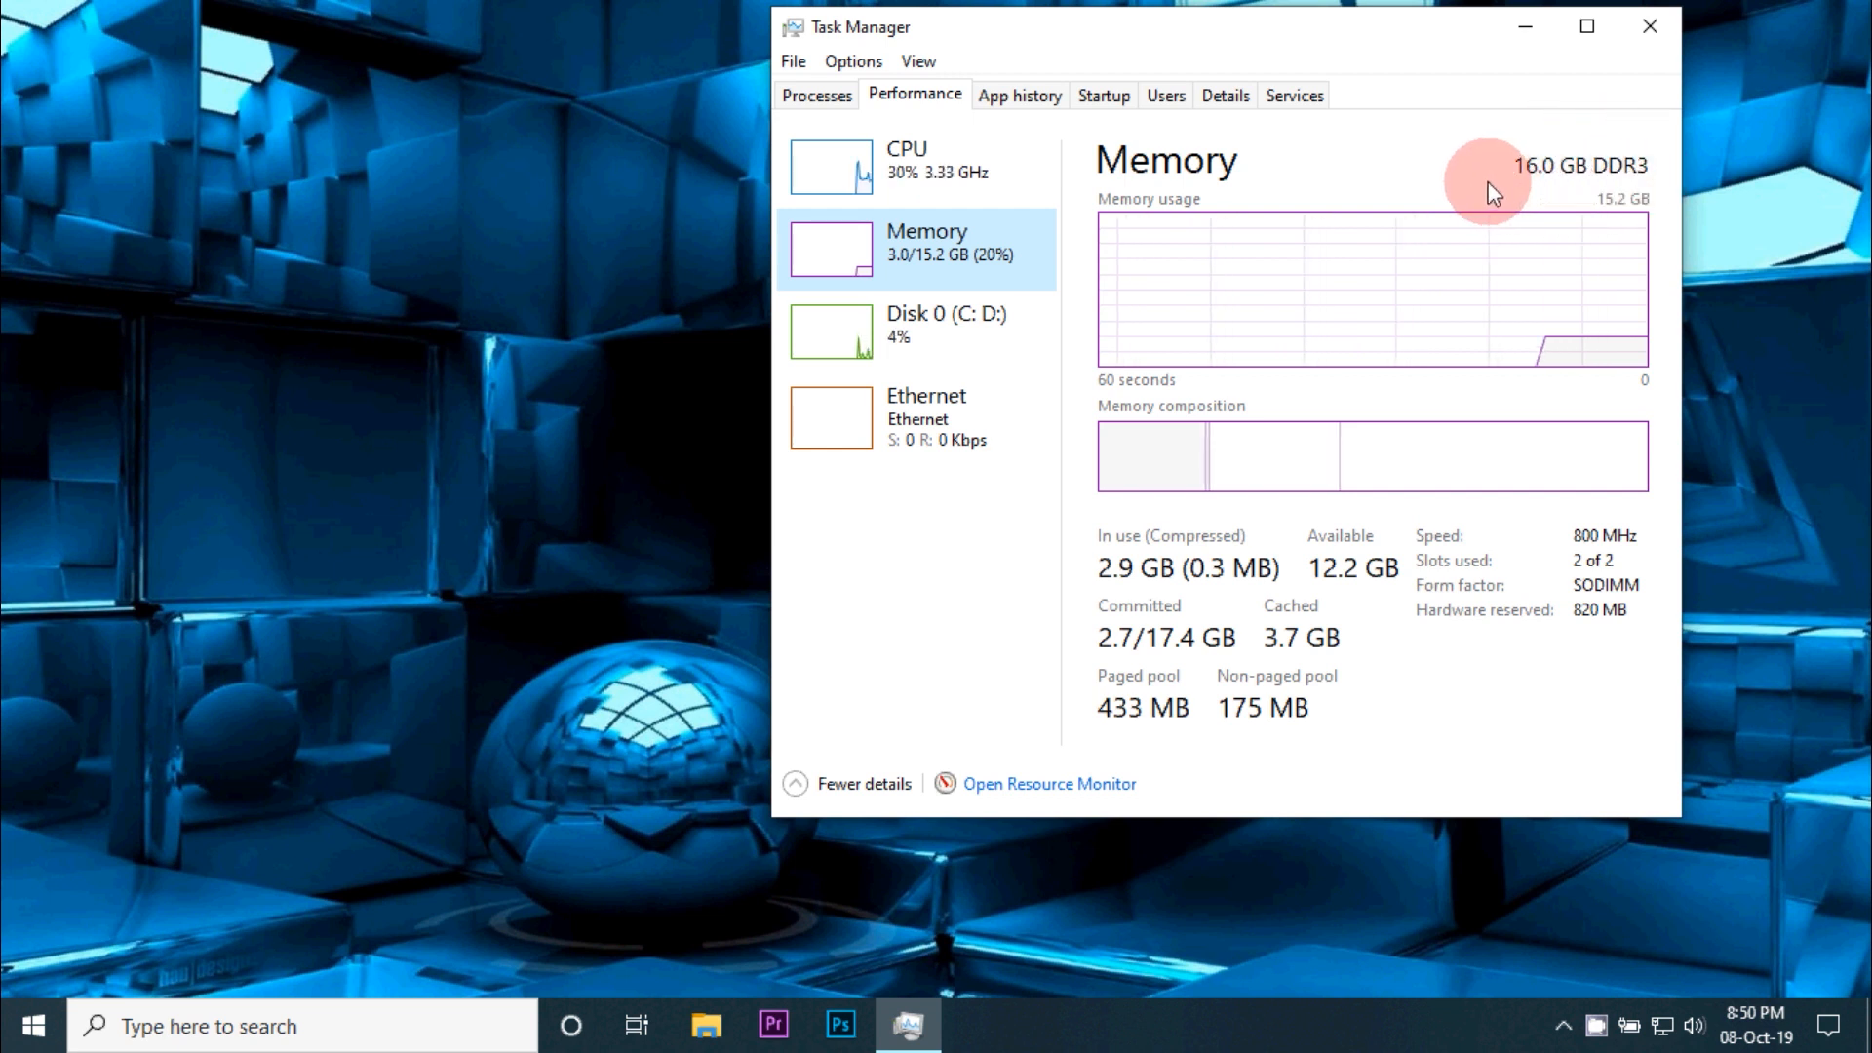
mouse_move(1446, 658)
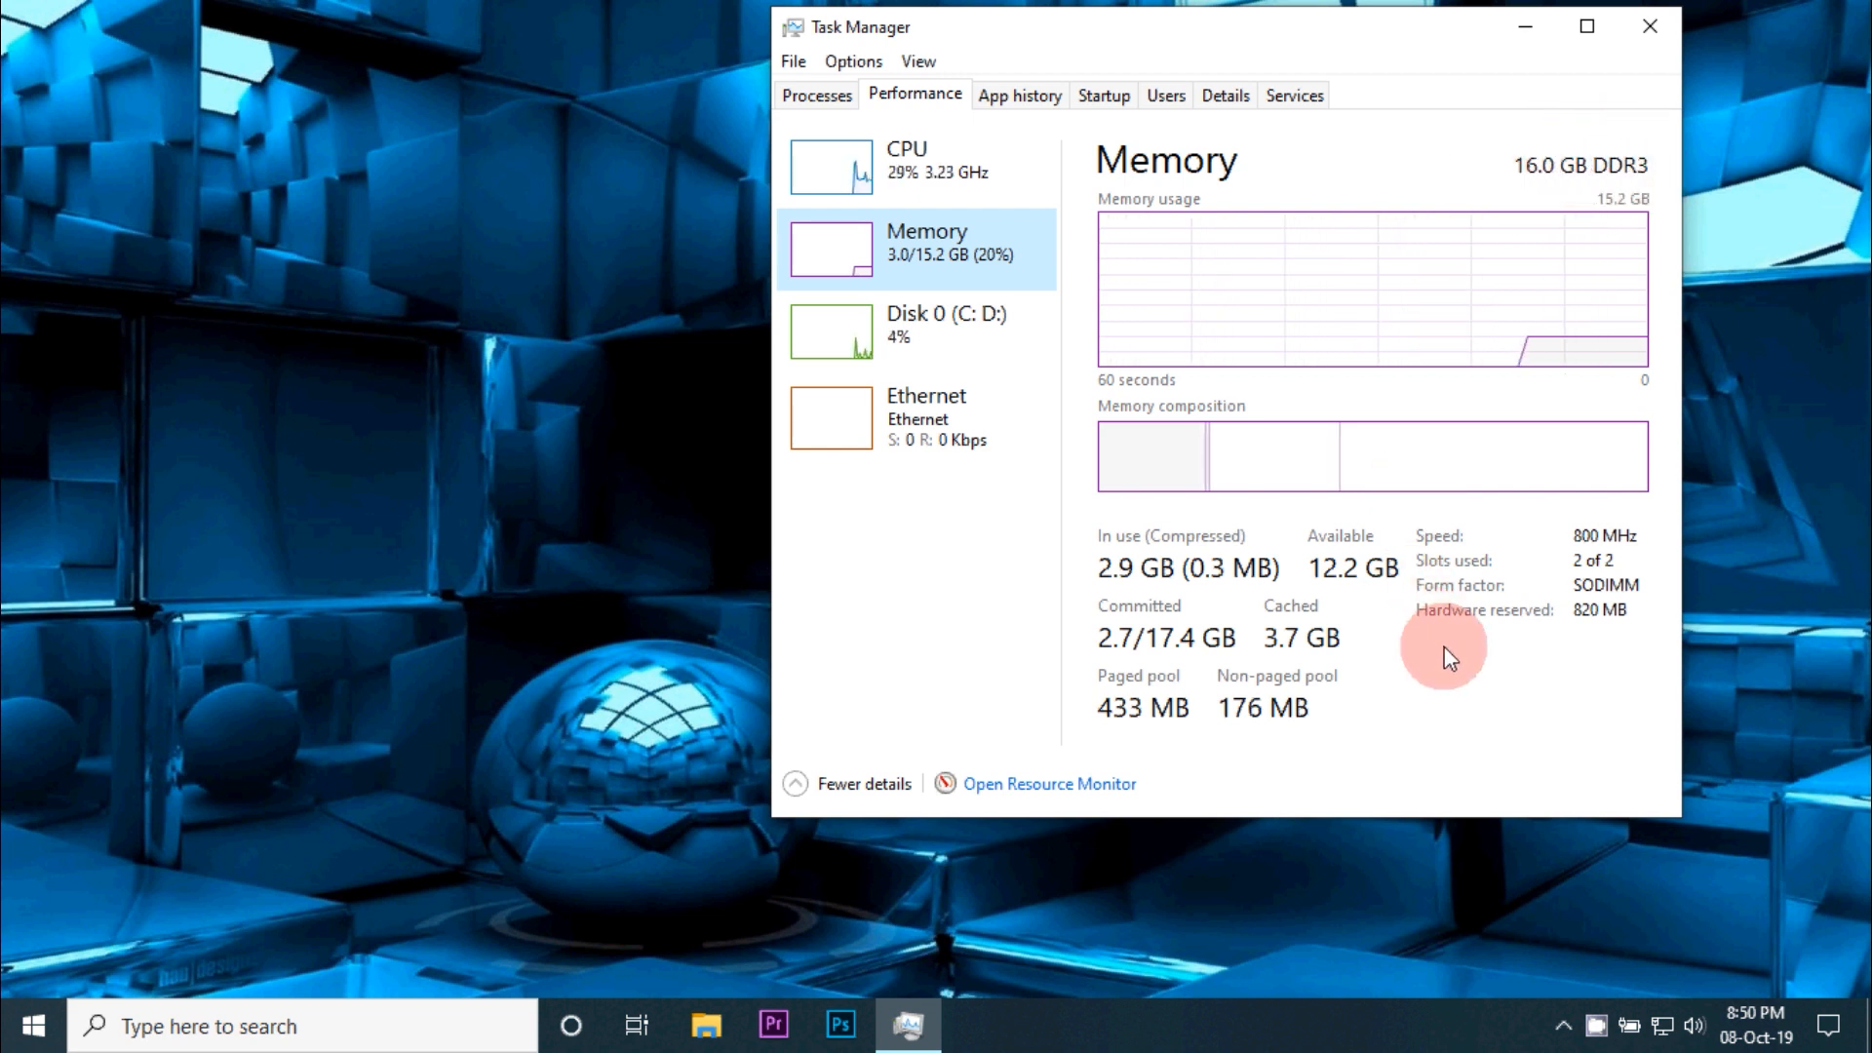